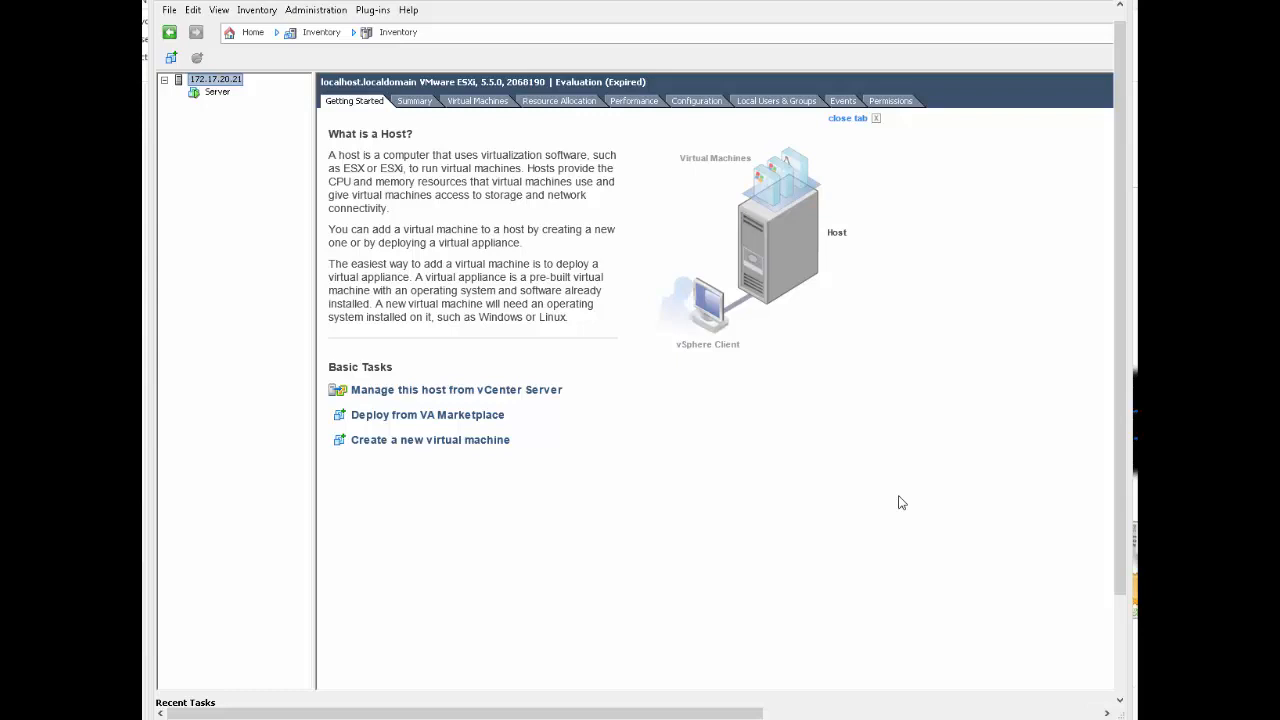
Start a Custom new virtual machine named My Gateway and advance to the version 8 choice.
left_click(430, 439)
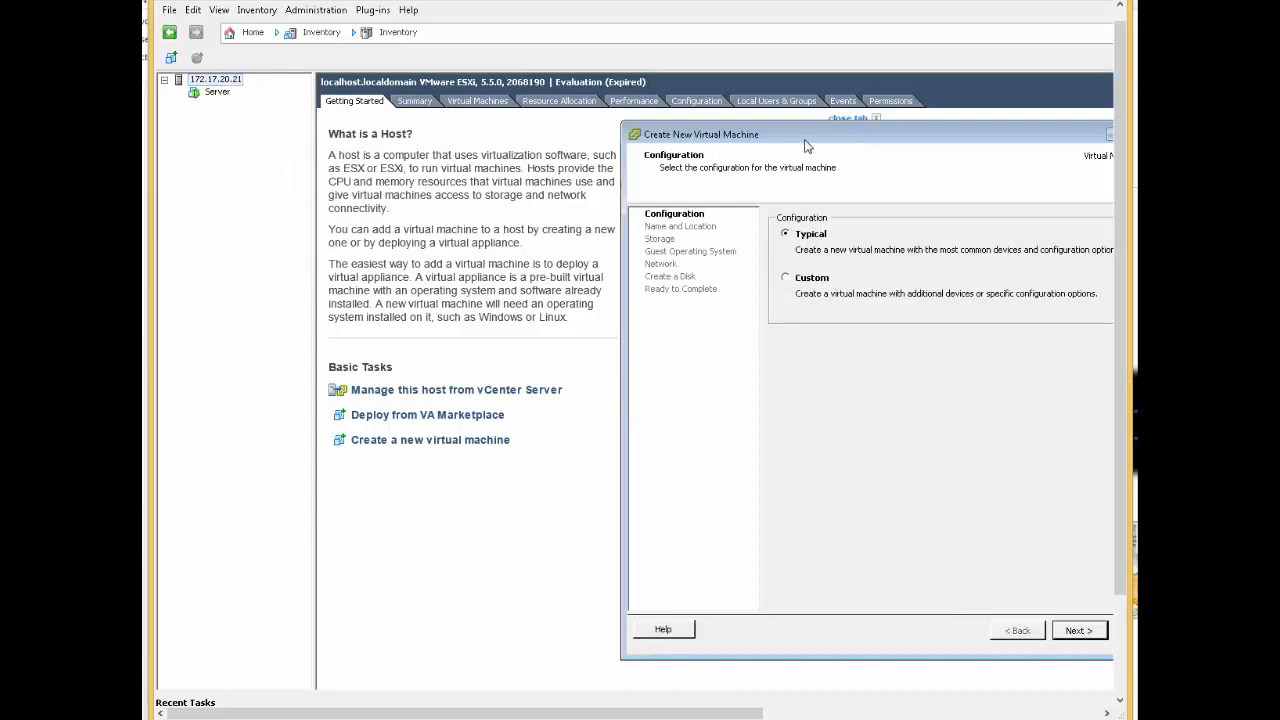
left_click(1078, 630)
type("My")
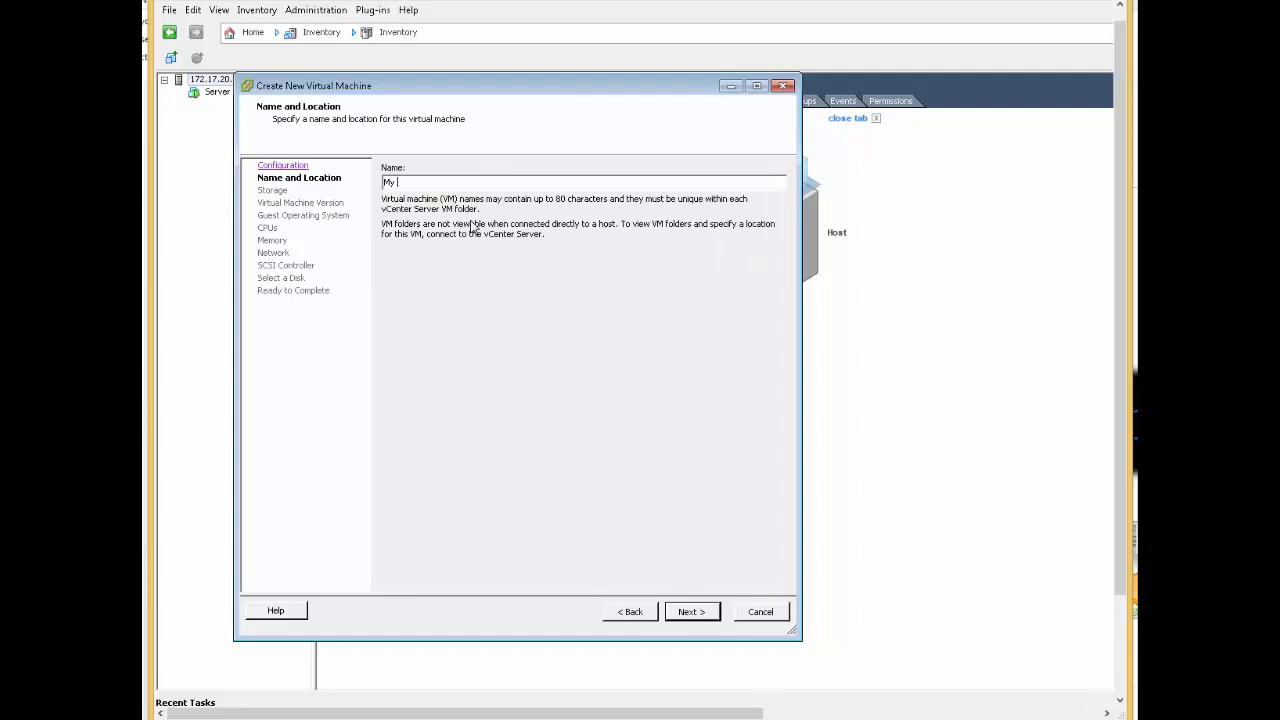
left_click(691, 611)
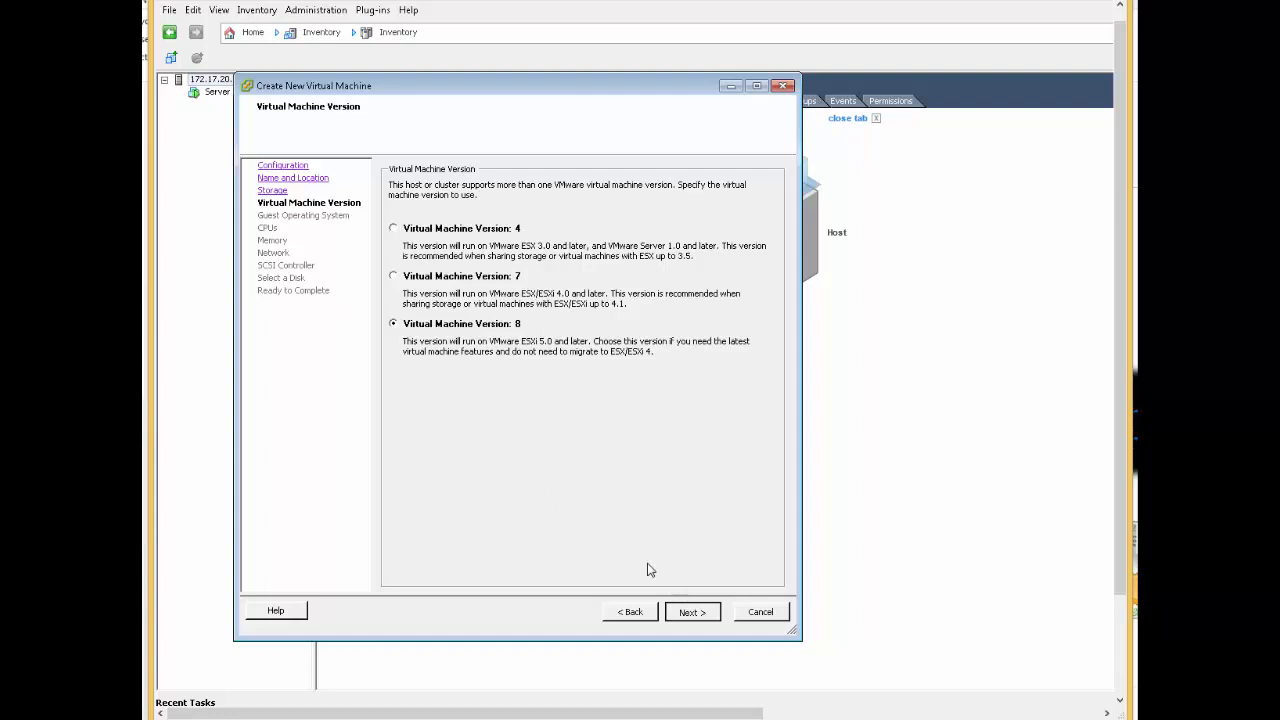
Keep virtual machine version 8 and set the guest OS to Other 2.6.x Linux (64-bit).
left_click(692, 611)
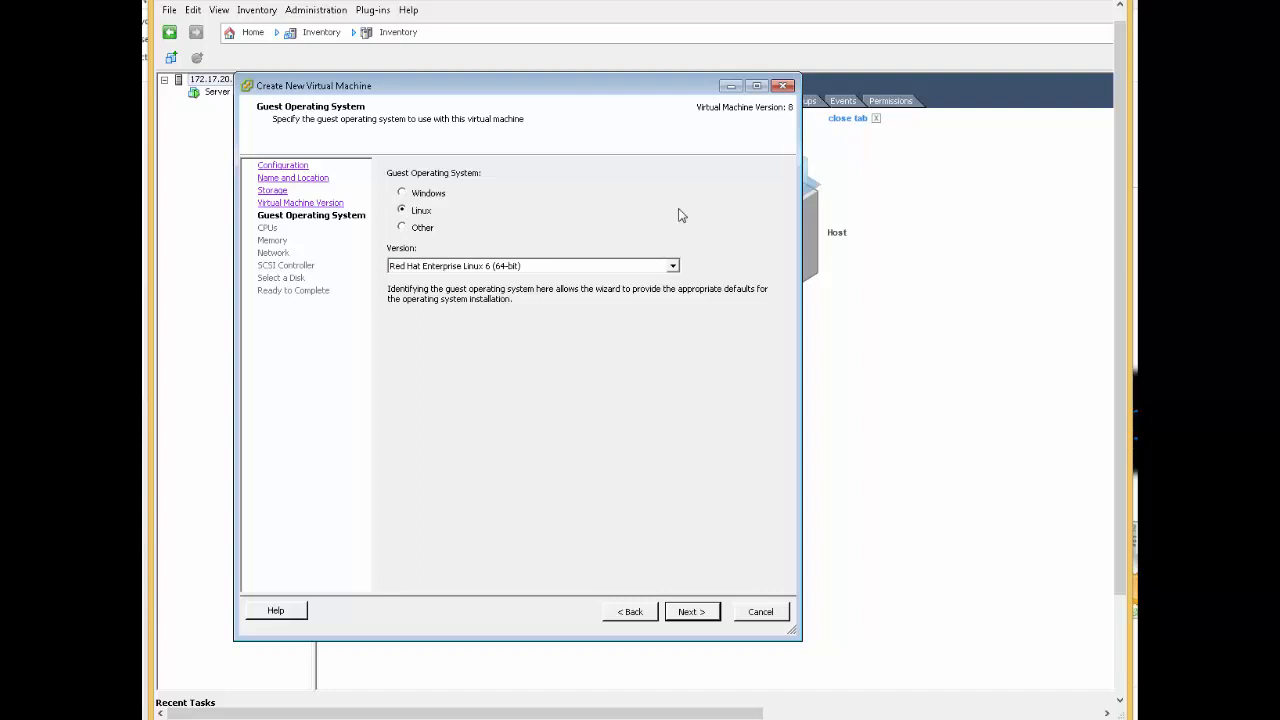
left_click(672, 265)
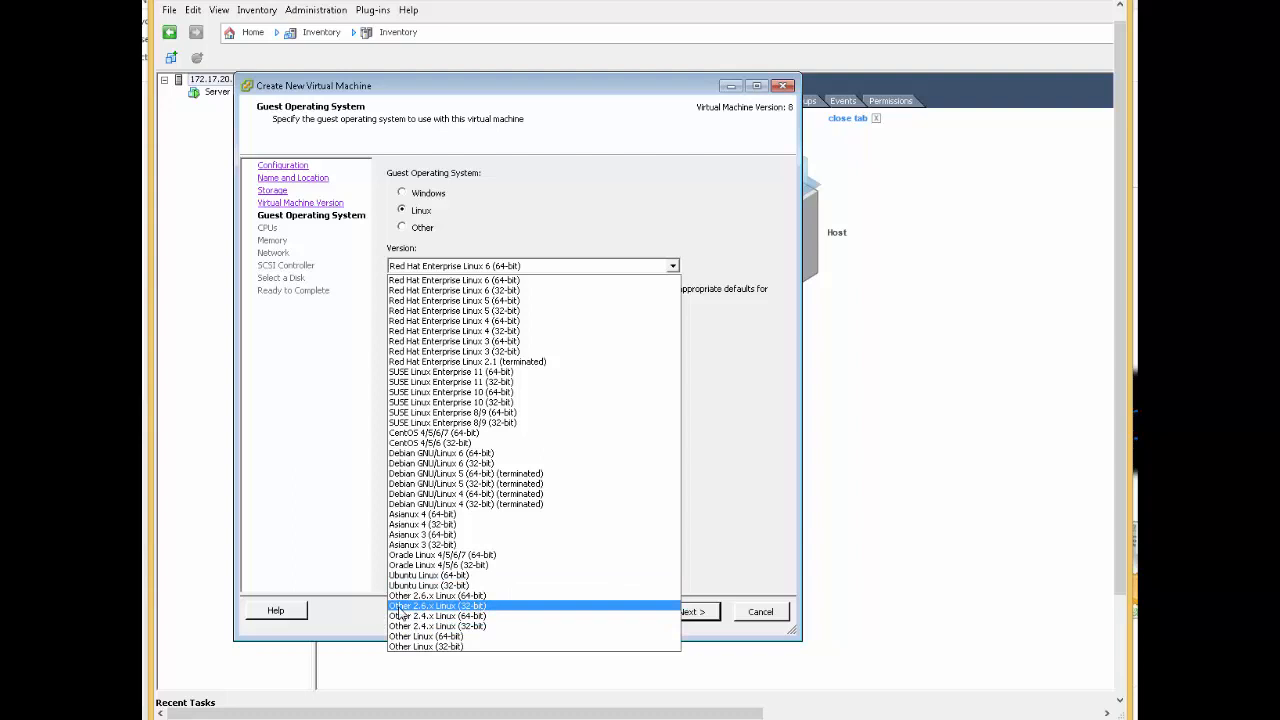
left_click(438, 605)
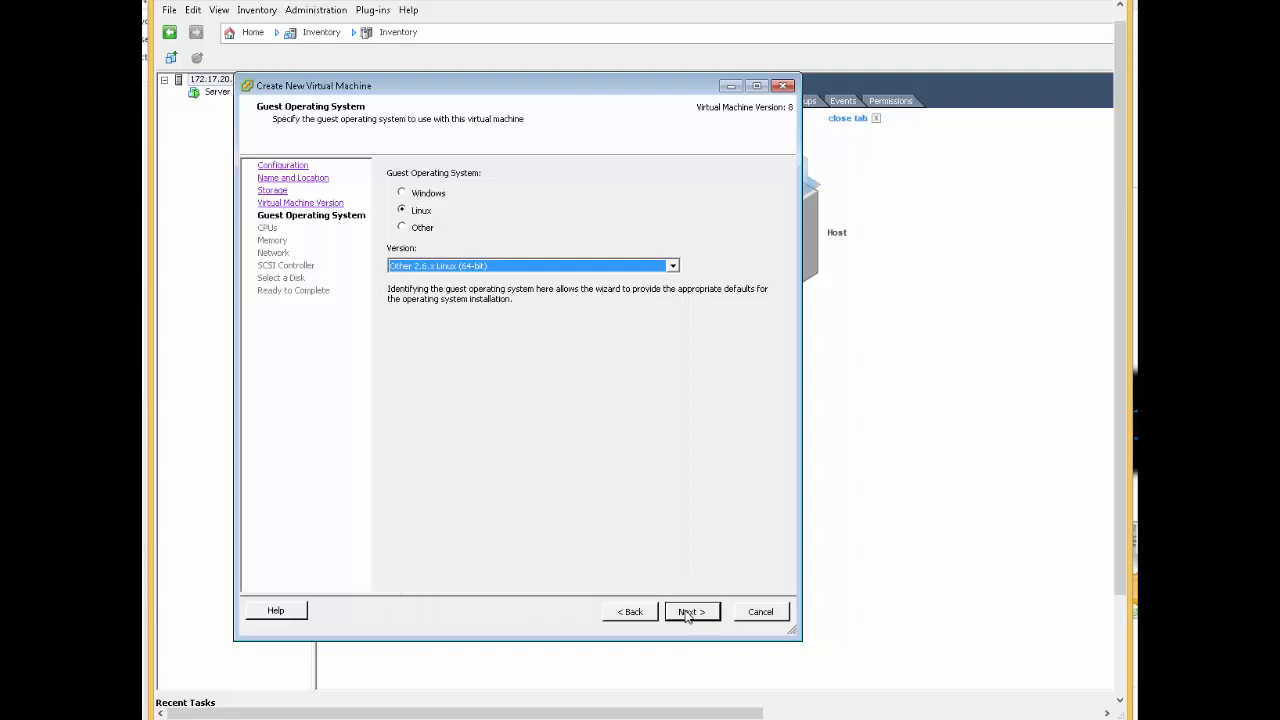
left_click(691, 611)
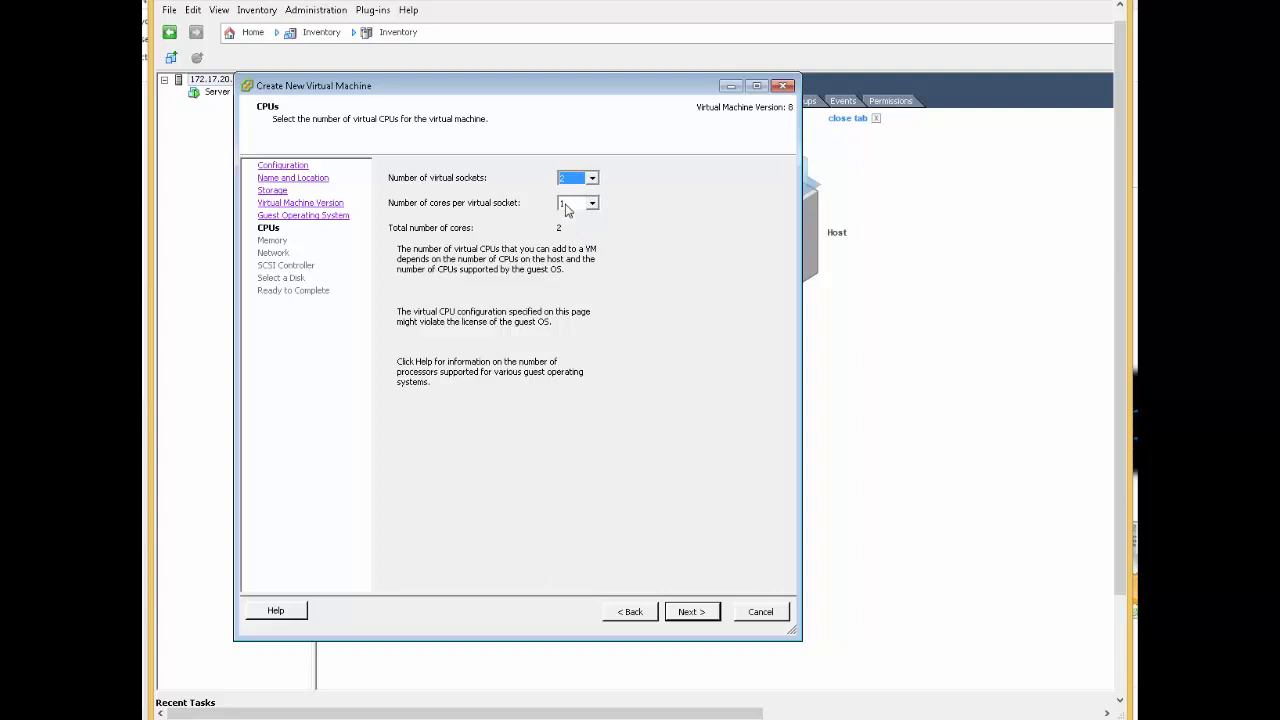
Keep 2 CPUs and give NIC 1 a VMXNET 3 adapter on VM Network.
left_click(691, 611)
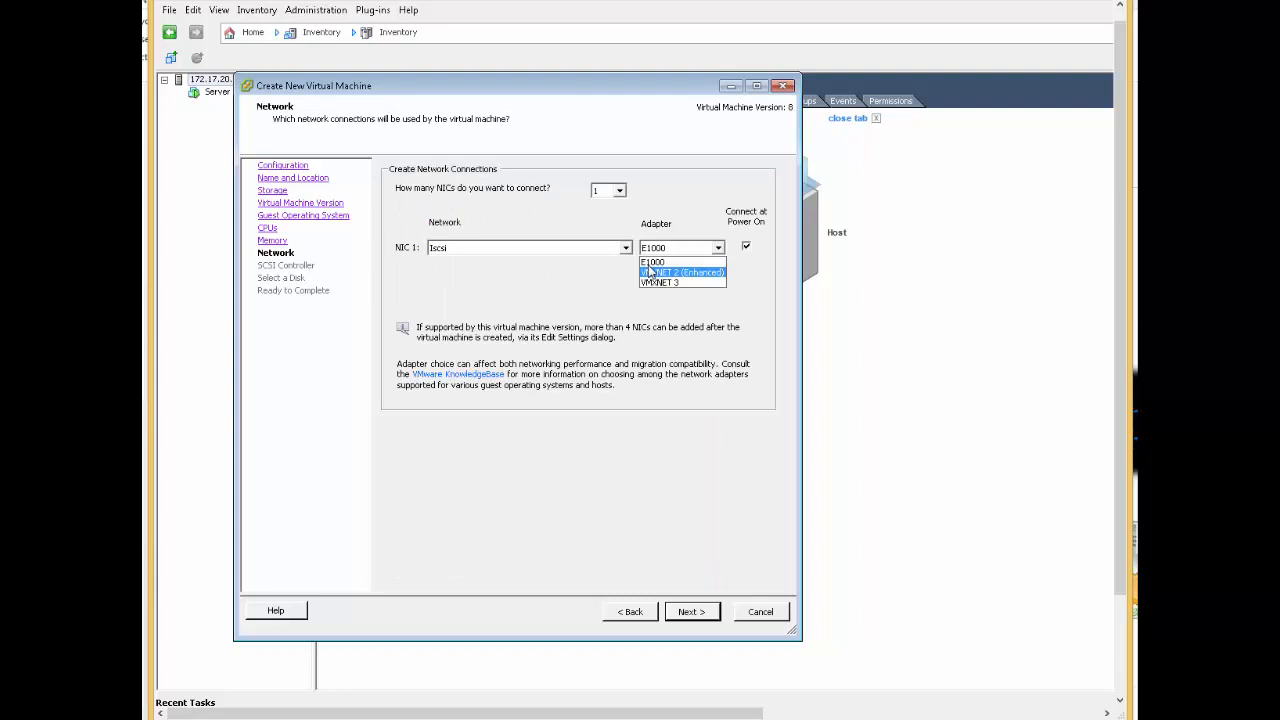
mouse_move(659, 282)
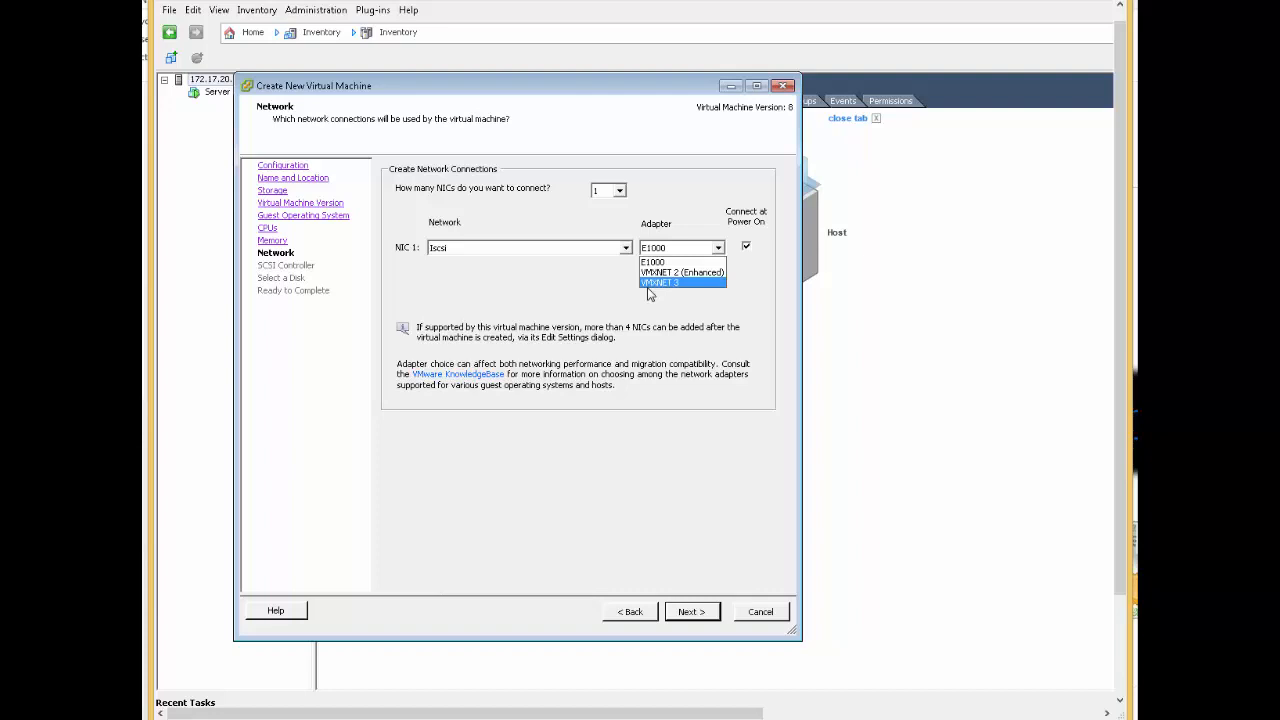
left_click(659, 282)
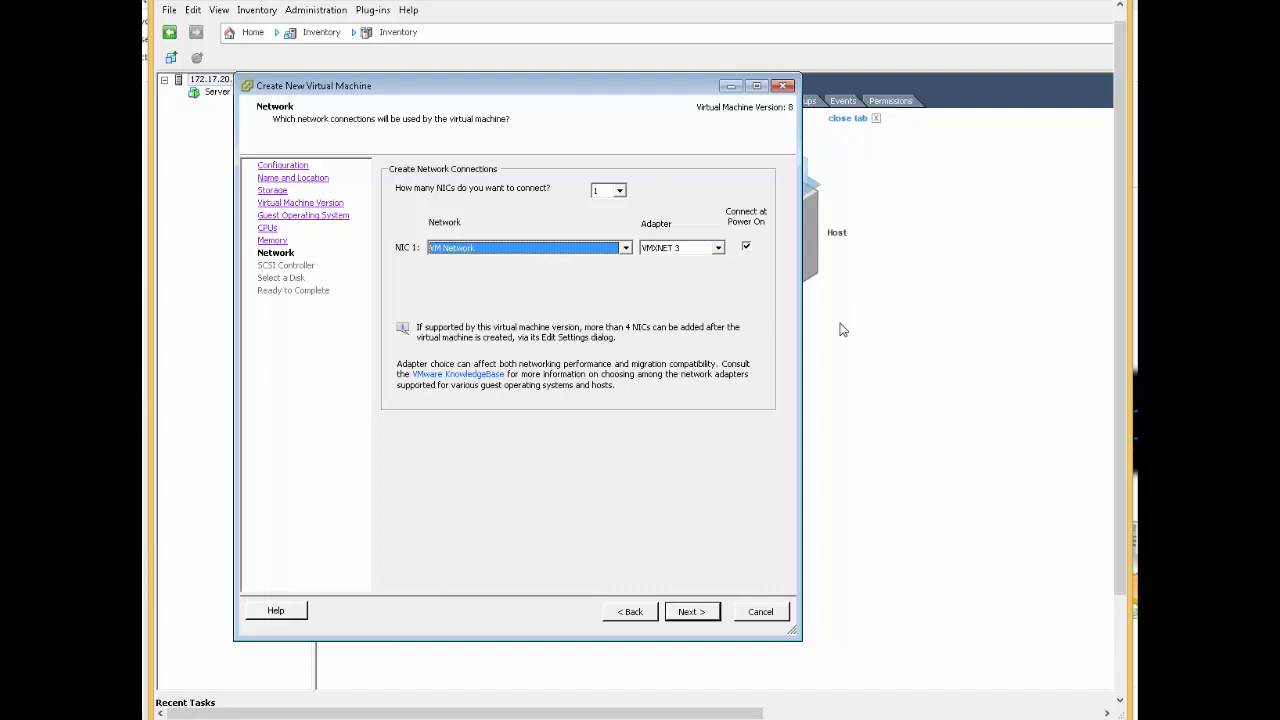
left_click(691, 611)
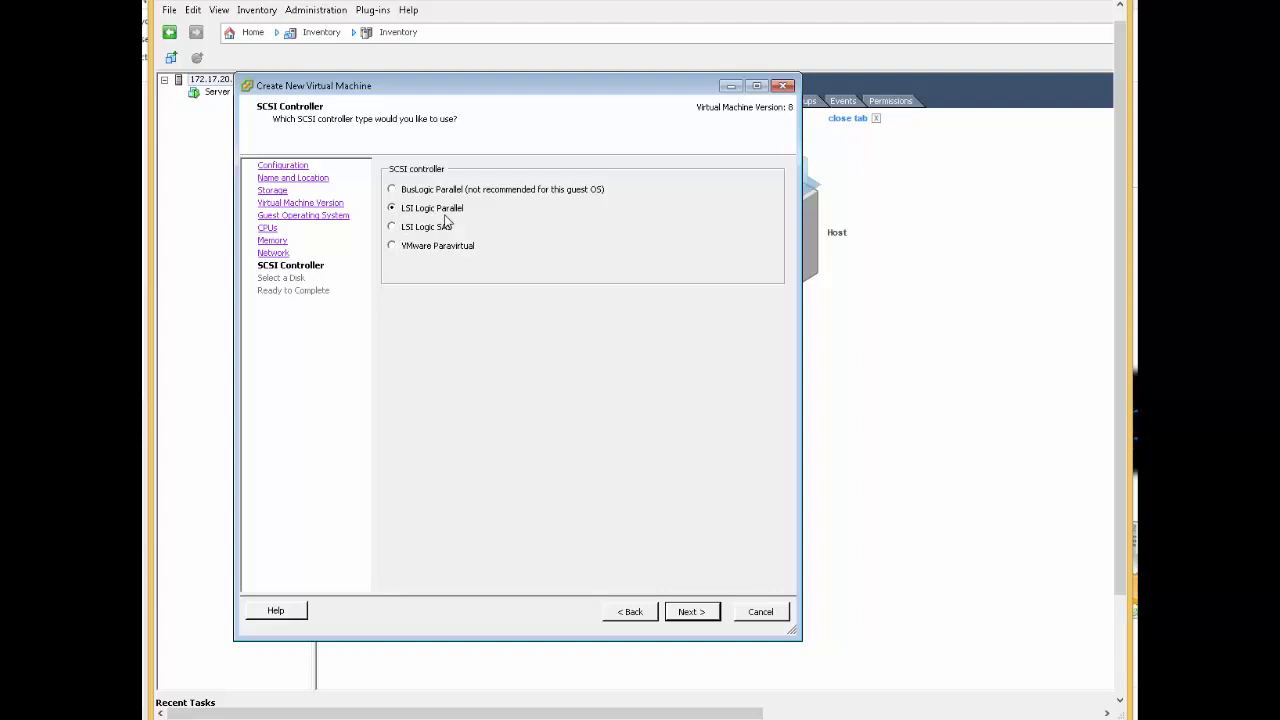
Keep LSI Logic Parallel and store a 40 GB thin-provisioned disk on Local-datastore1.
left_click(691, 611)
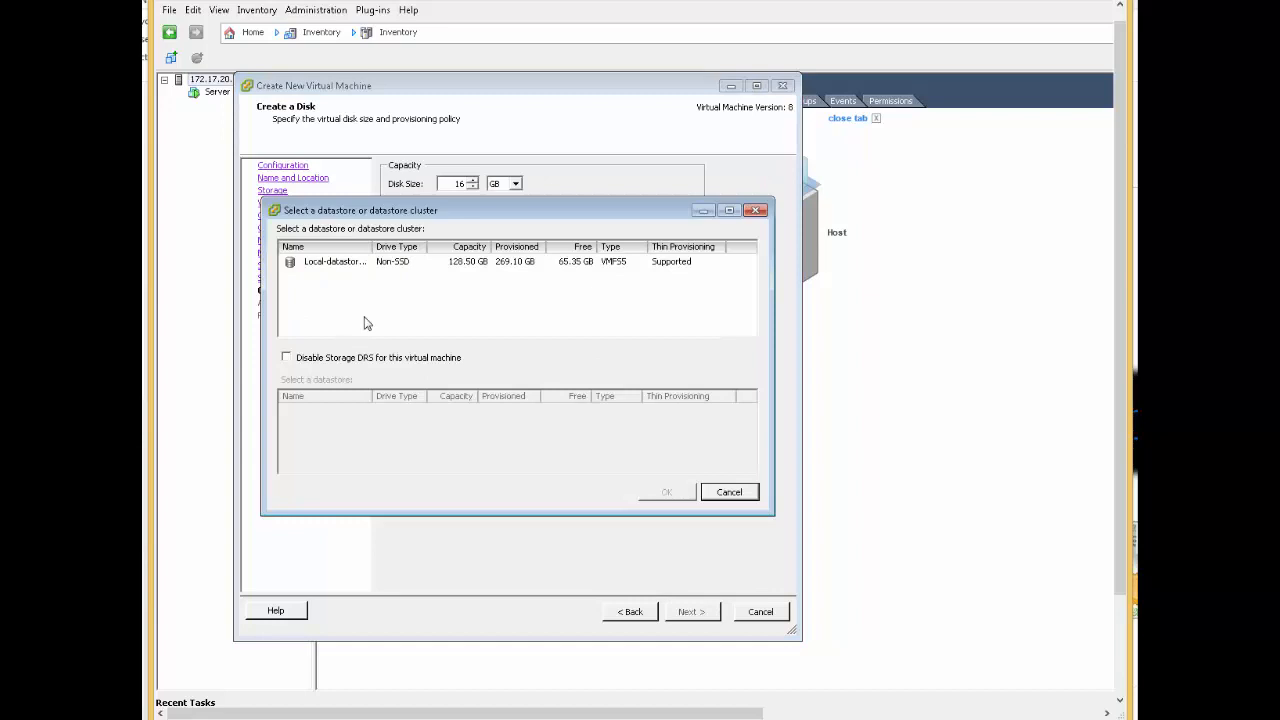
left_click(666, 491)
type("40")
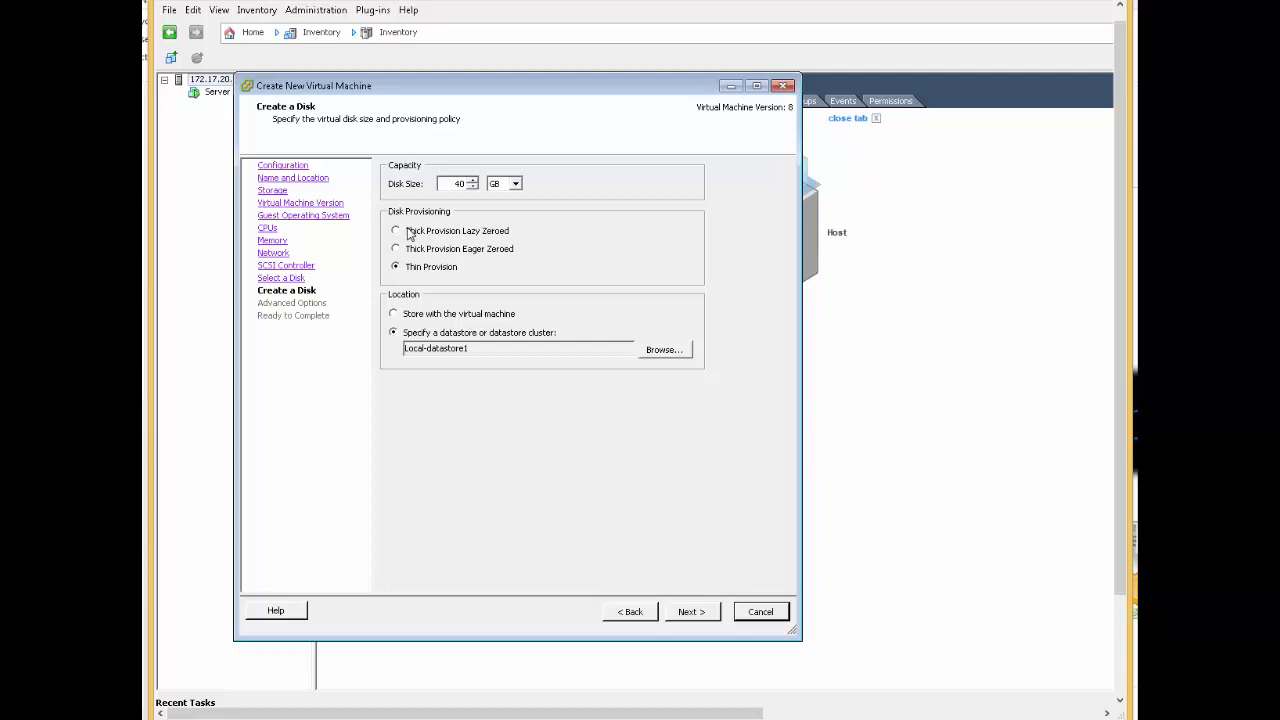
left_click(691, 611)
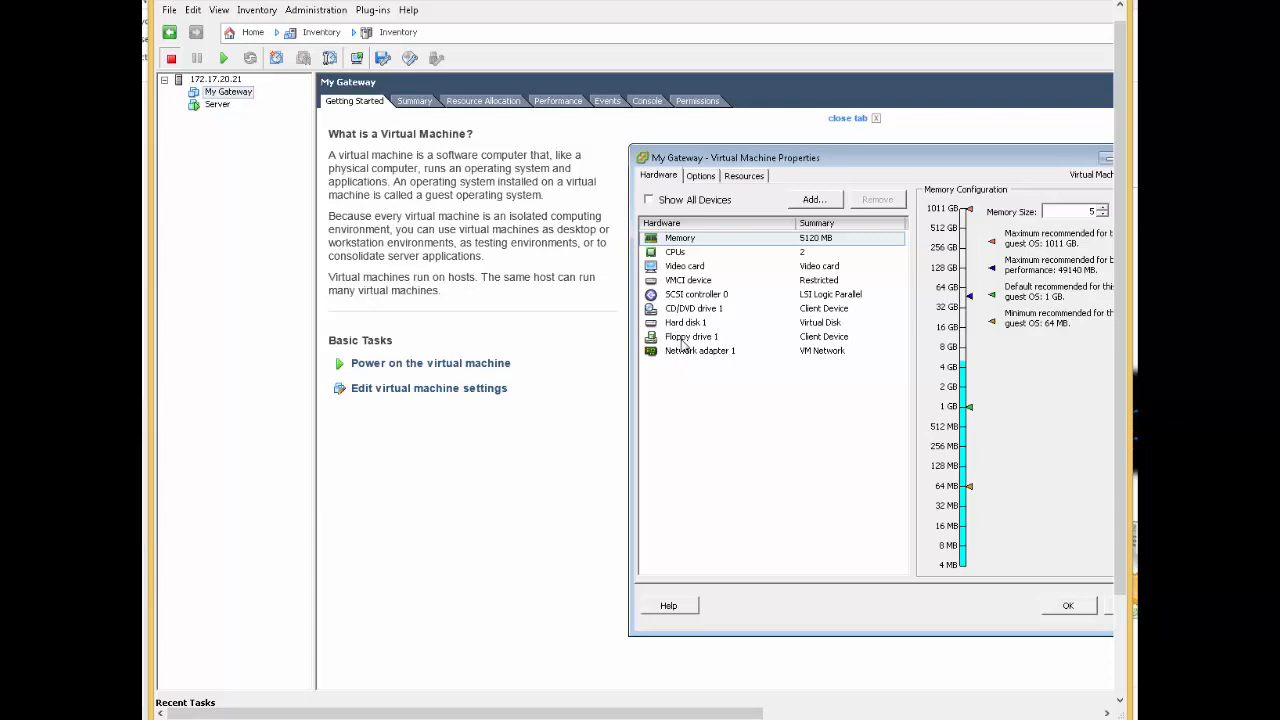
Switch My Gateway's CD/DVD drive 1 to Passthrough IDE (recommended) mode.
left_click(693, 308)
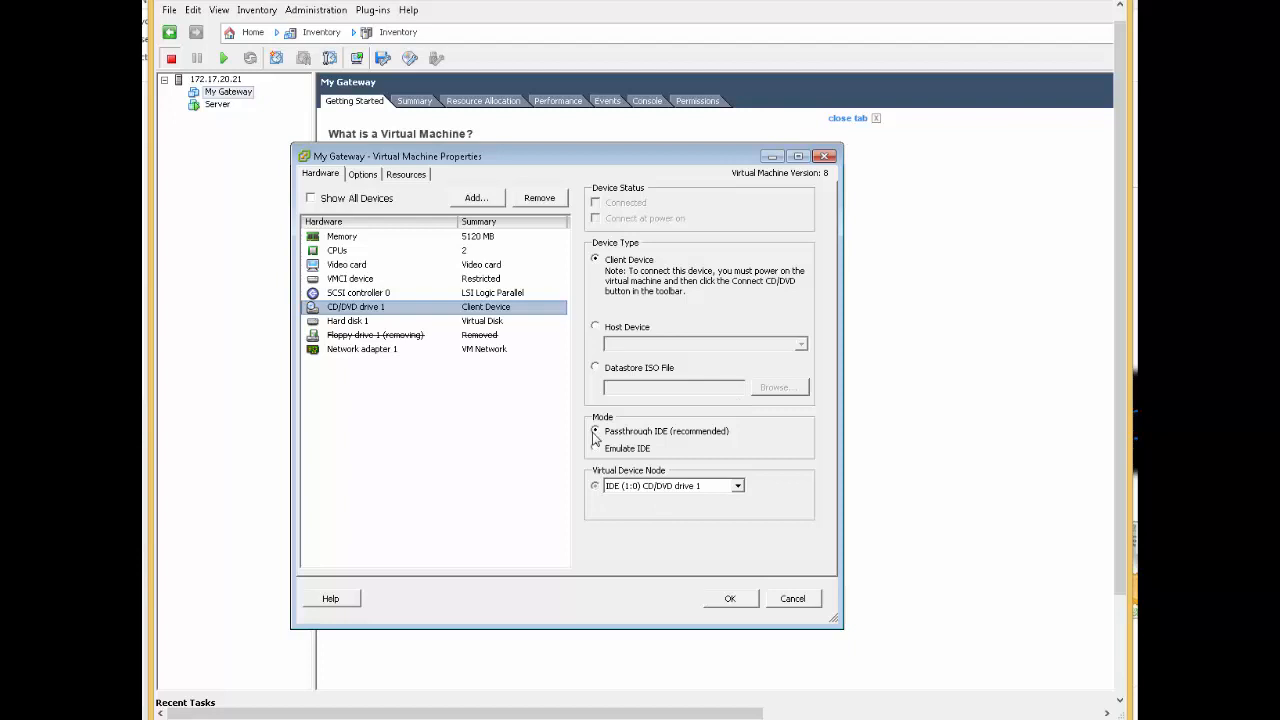
left_click(779, 387)
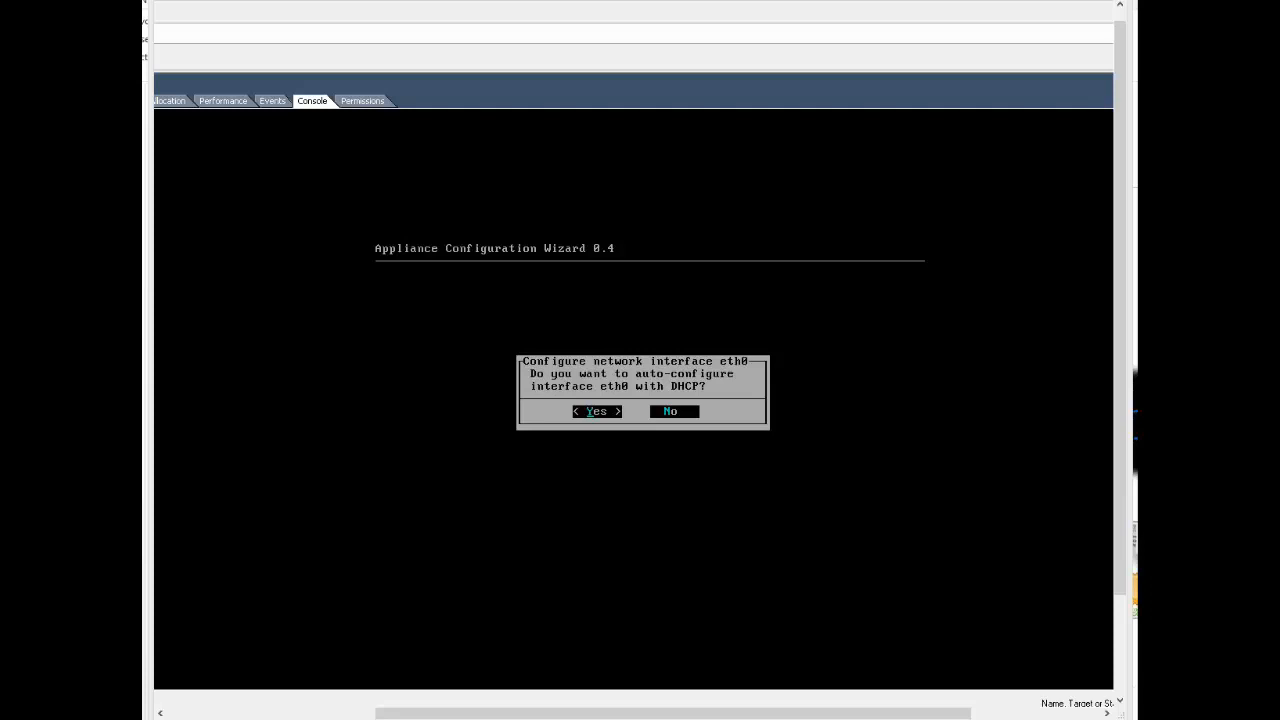
Decline DHCP and give eth0 a static 192.168. IP, netmask 255.255.255.0, gateway 192.168.0.1.
left_click(670, 411)
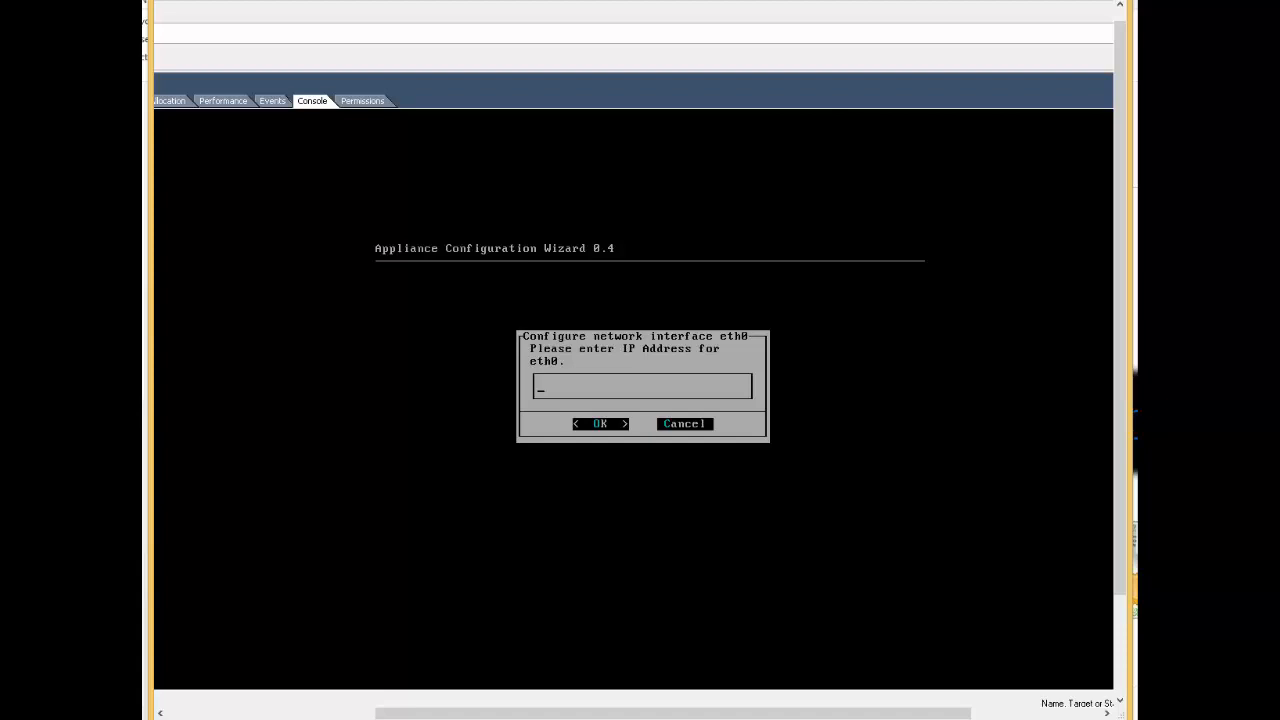
type("192.168.")
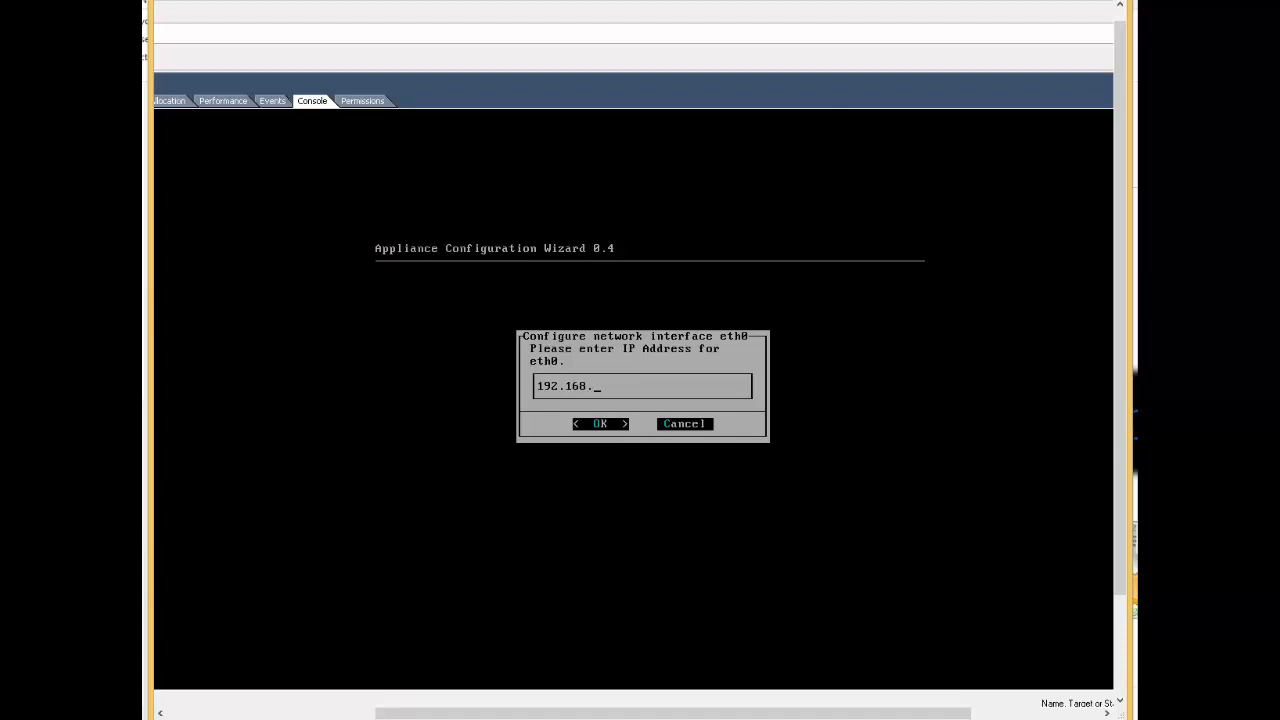
left_click(600, 423)
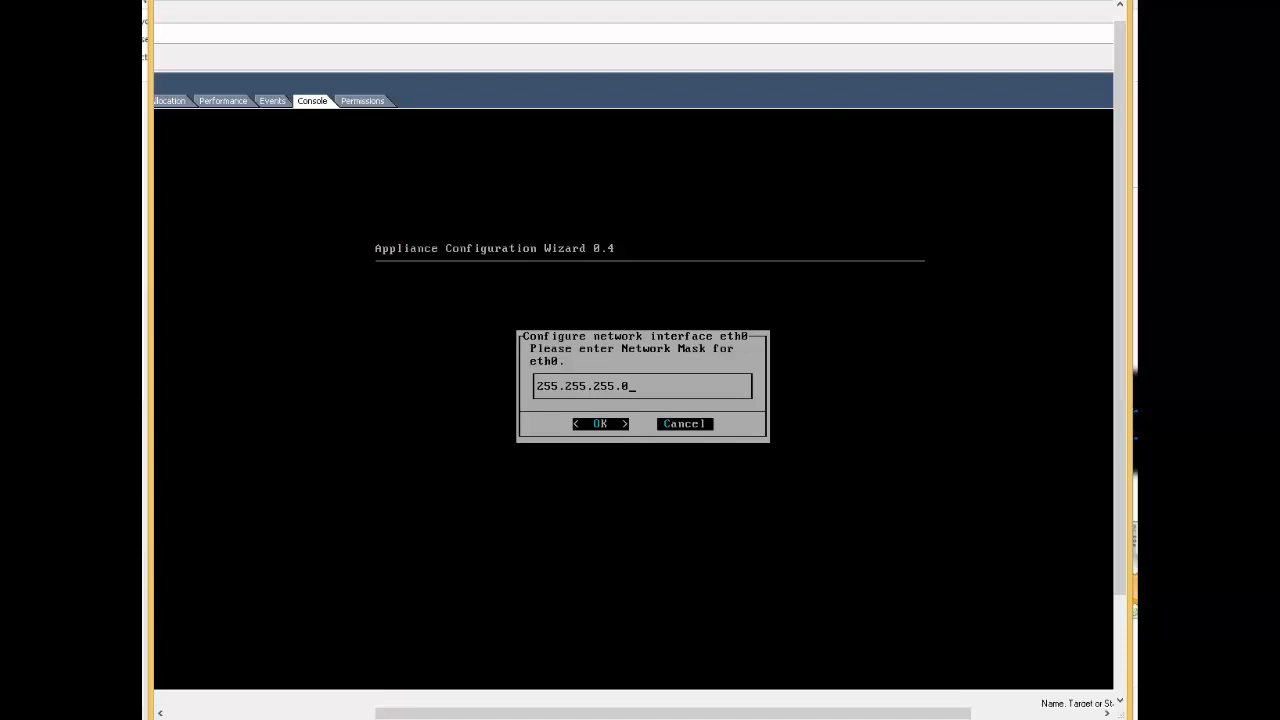
left_click(600, 423)
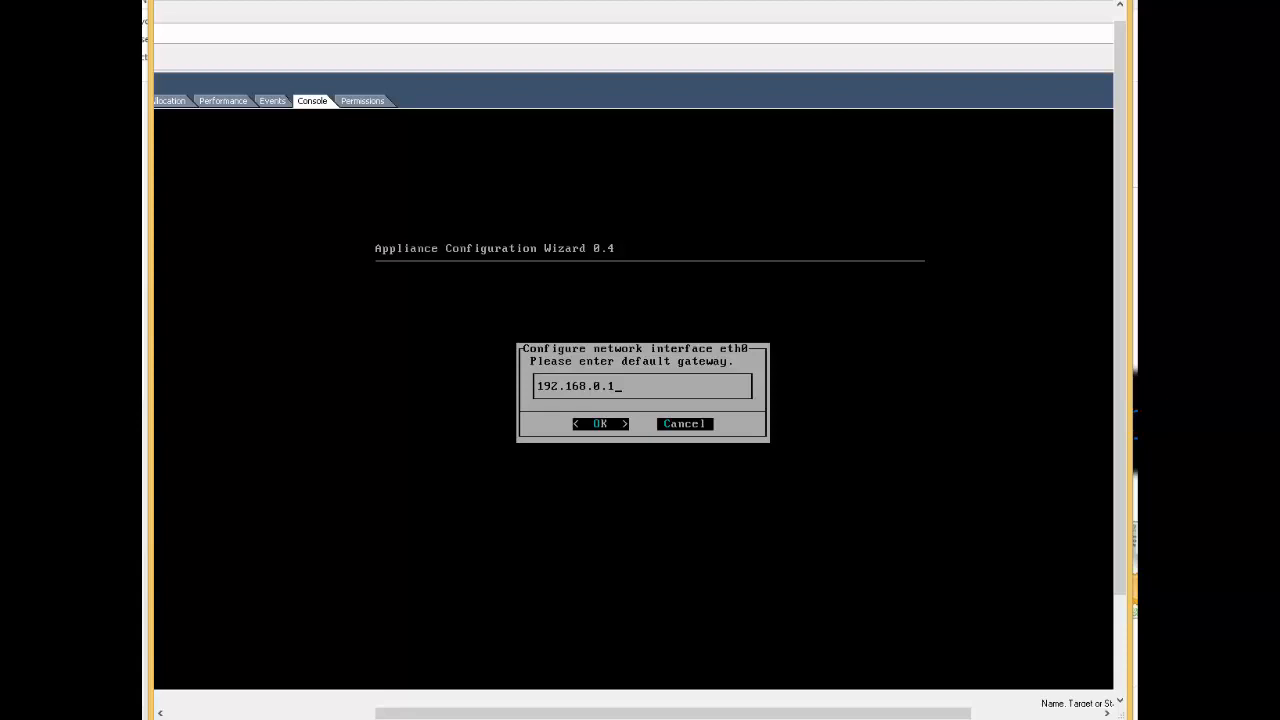
left_click(600, 423)
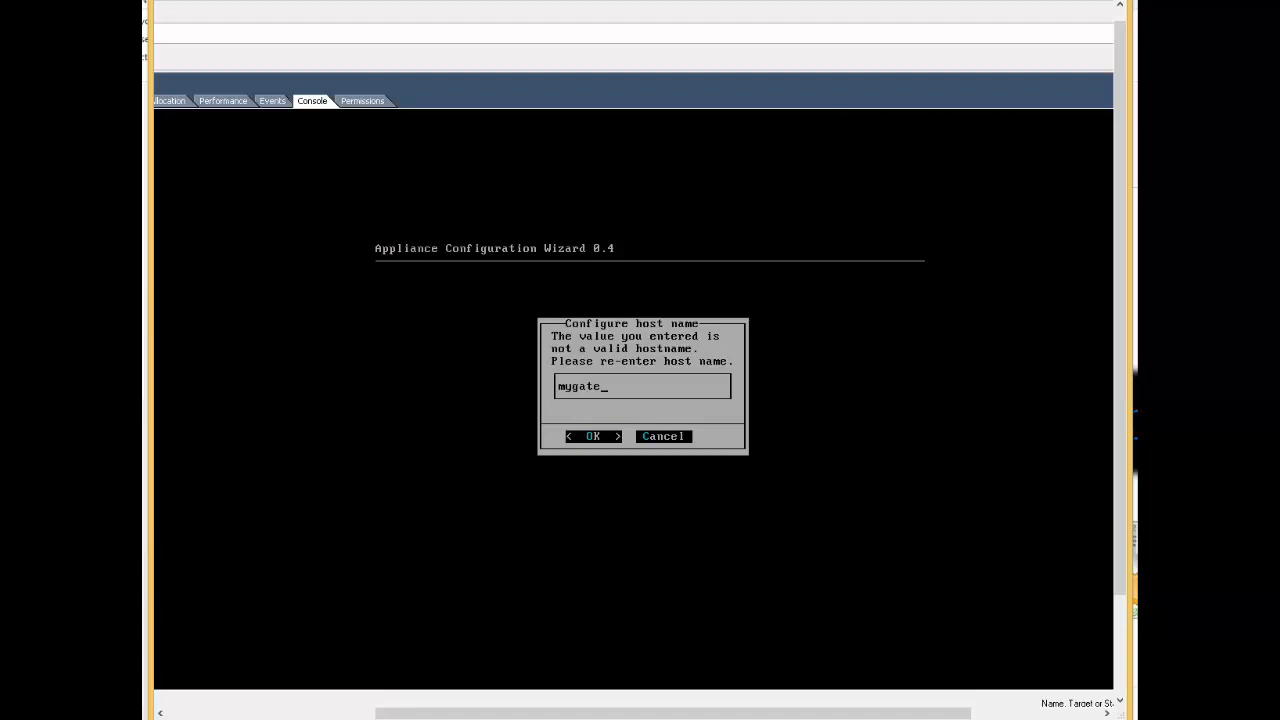
Confirm hostname mygateway, add primary DNS 192.168.0.1, skip secondary DNS, approve the summary.
left_click(592, 436)
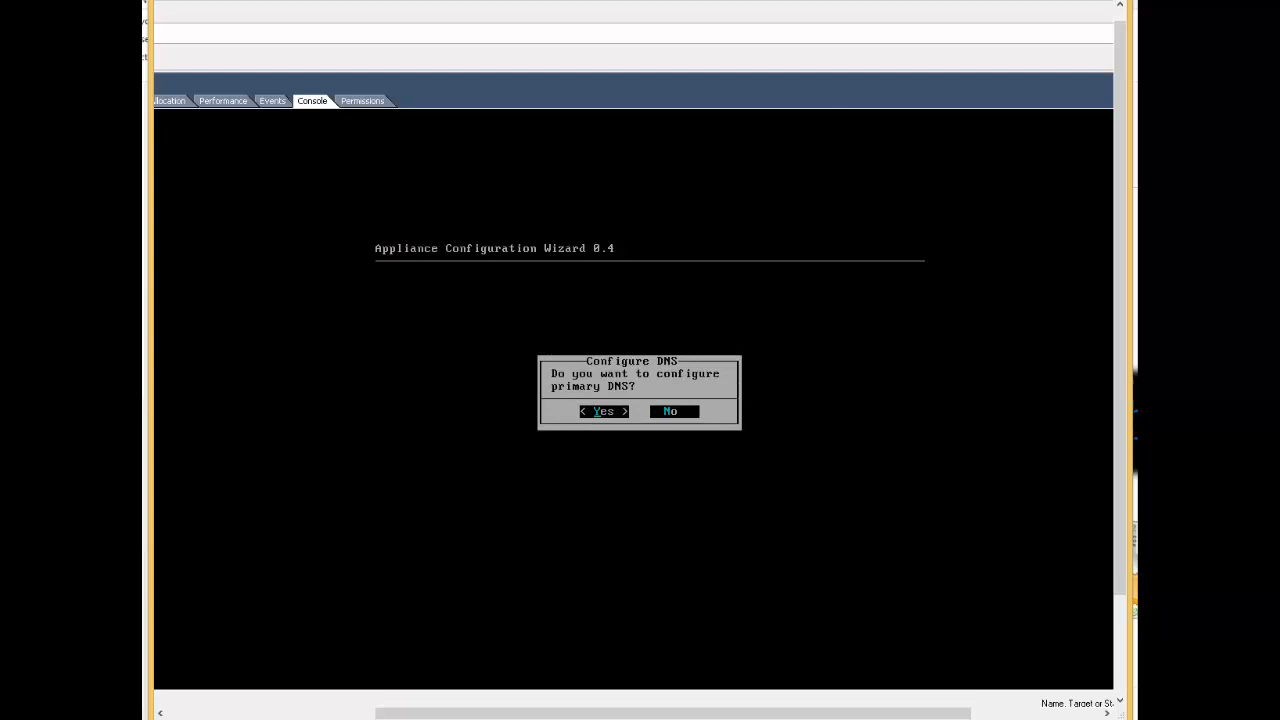
left_click(603, 411)
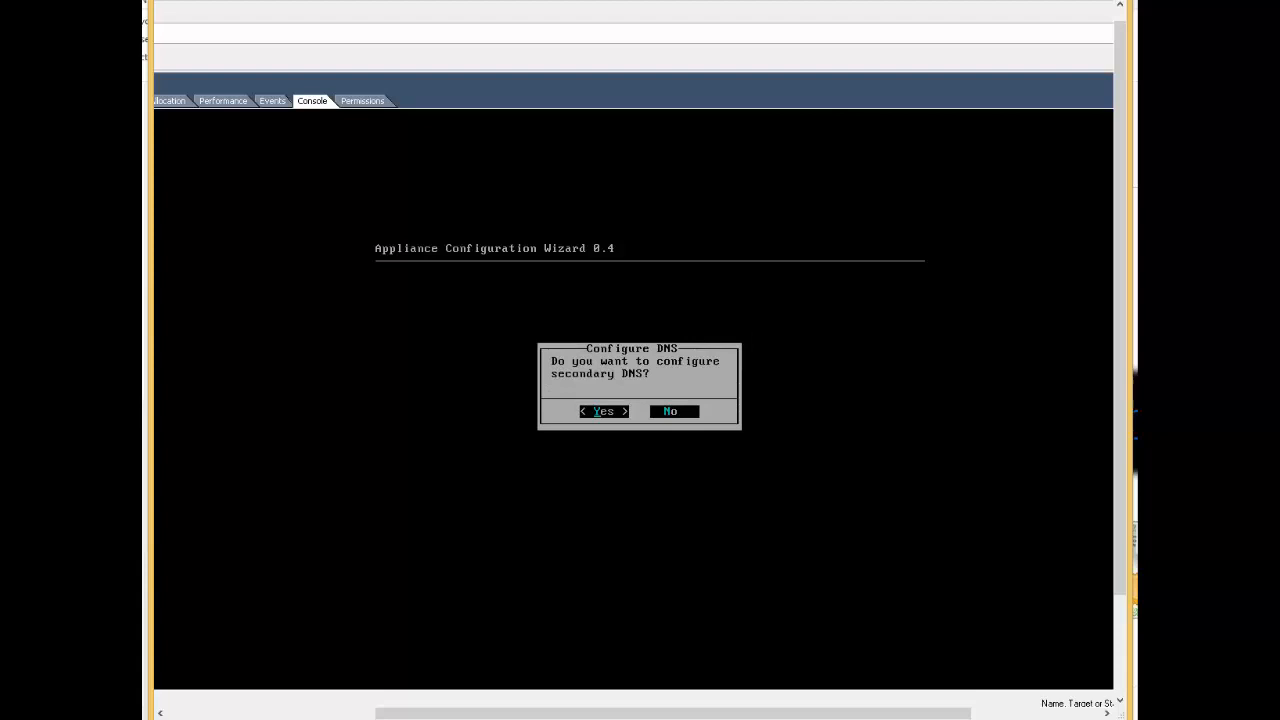
left_click(670, 411)
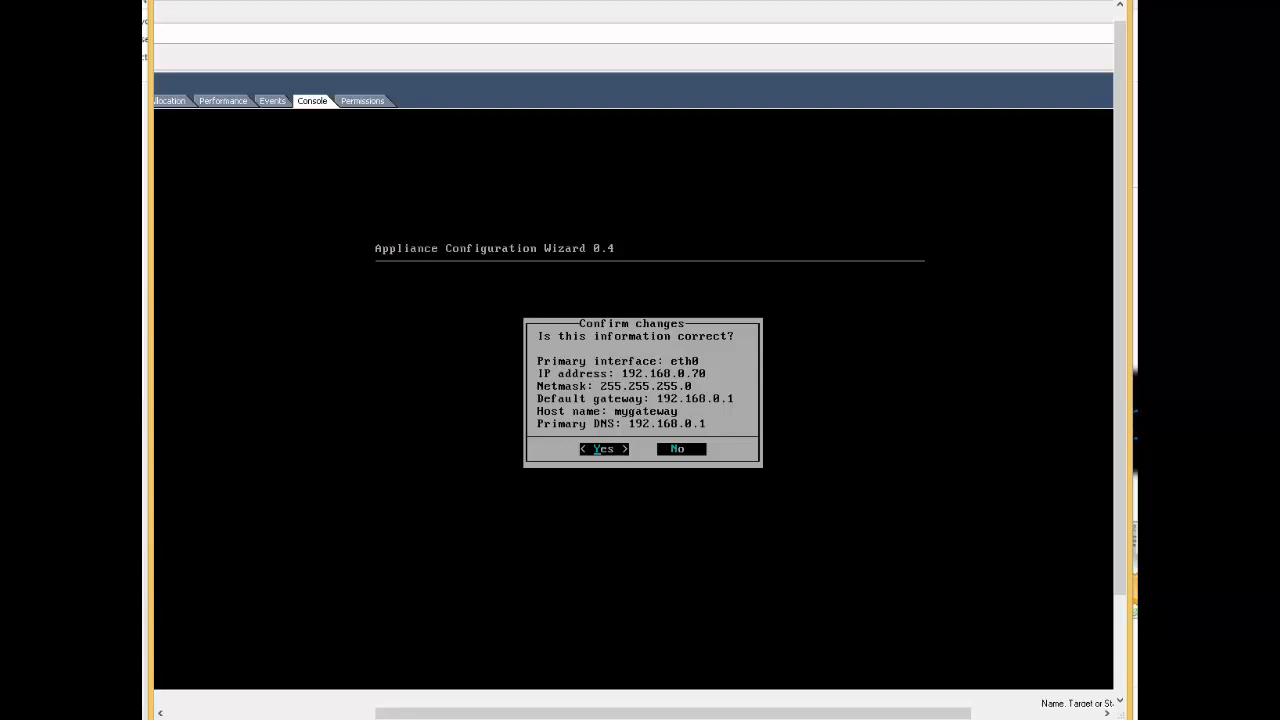
left_click(603, 448)
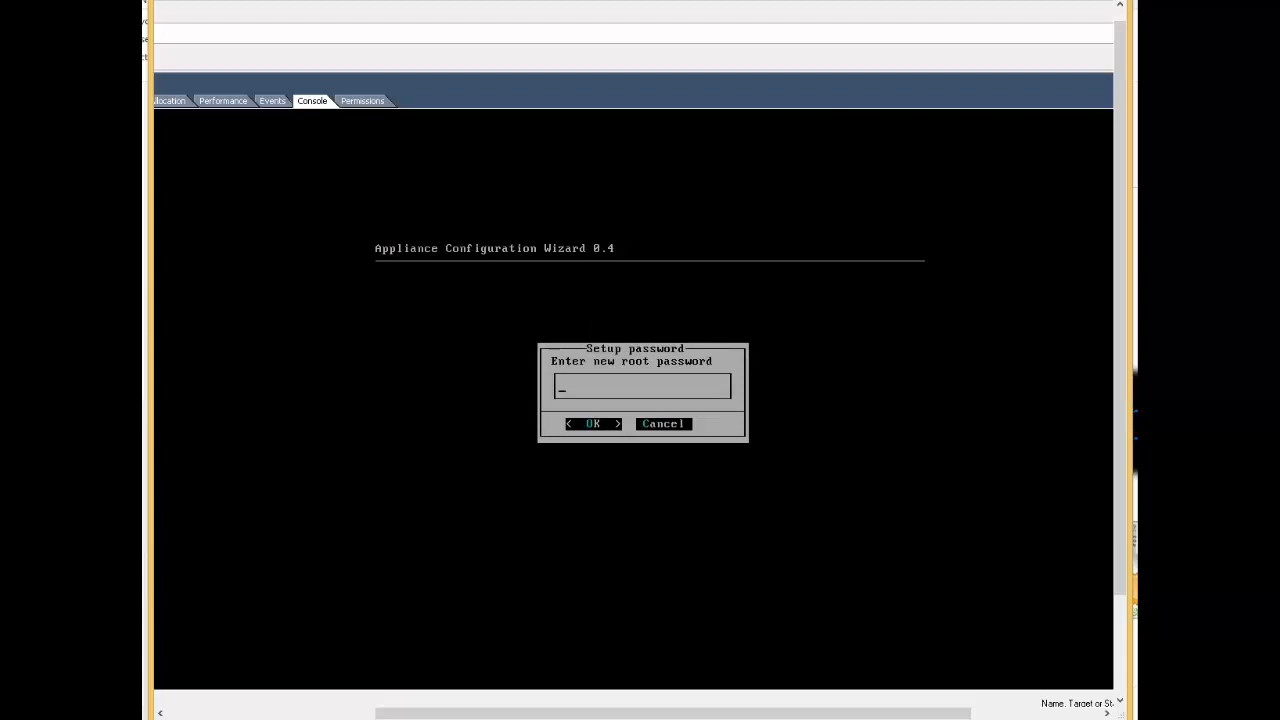
Set the root password, acknowledge the success message, and answer the root ssh login prompt.
left_click(592, 423)
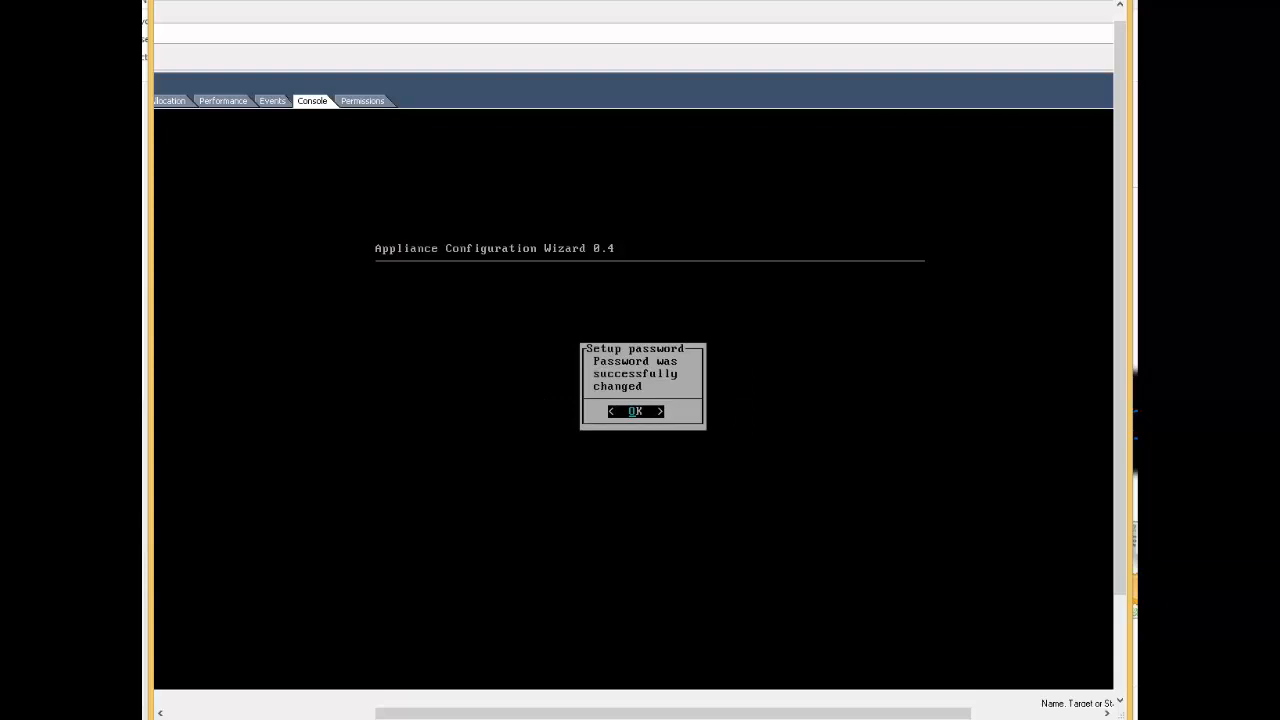
left_click(635, 411)
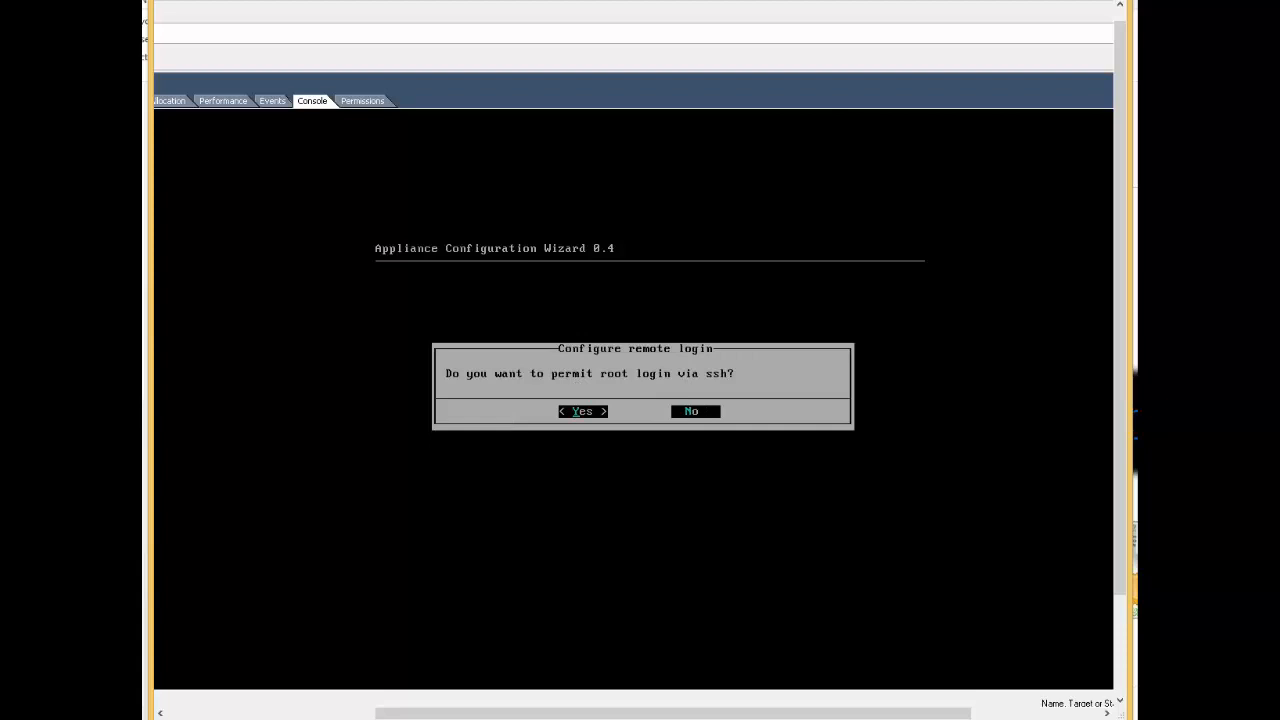
left_click(582, 411)
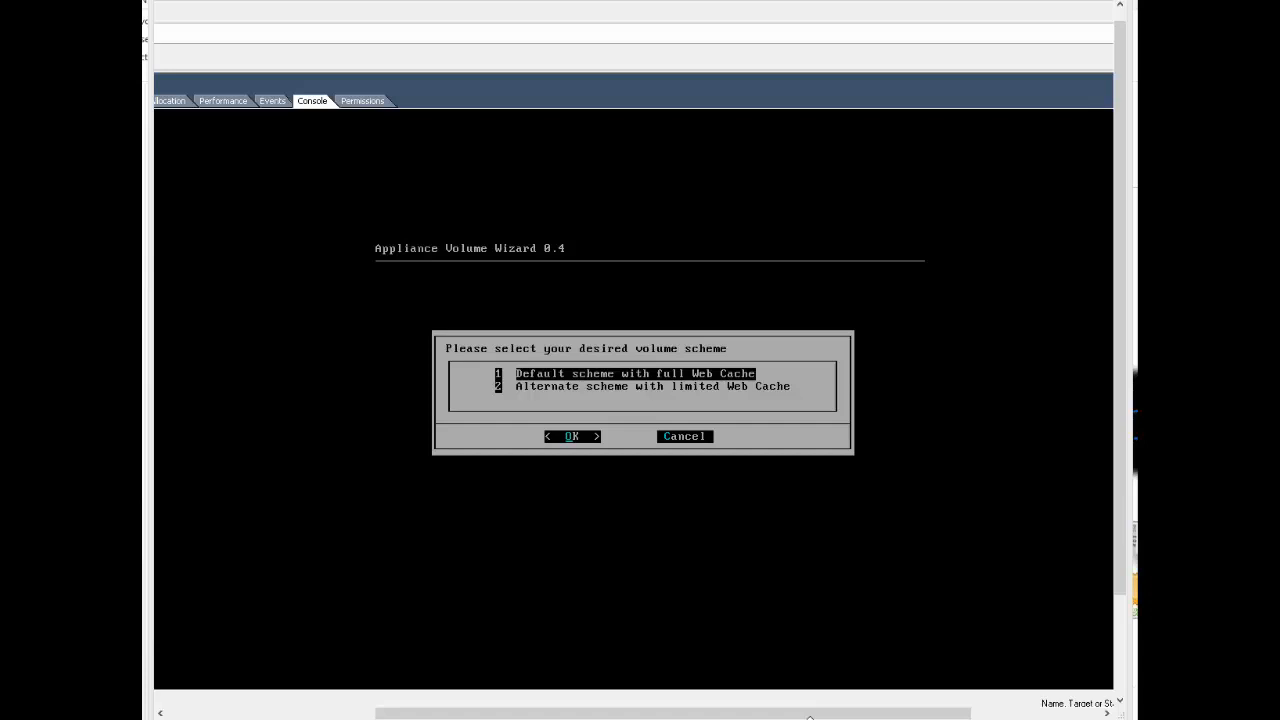
Select option 1, Default scheme with full Web Cache, and let the appliance boot.
left_click(571, 436)
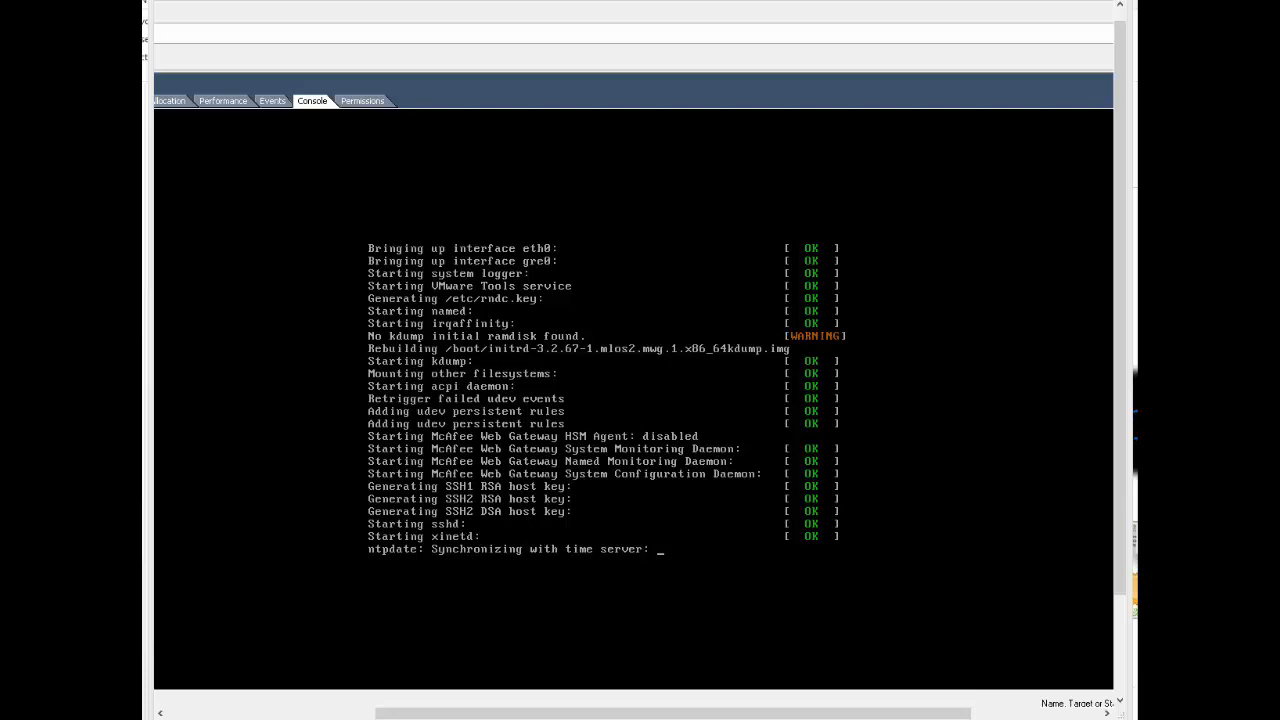